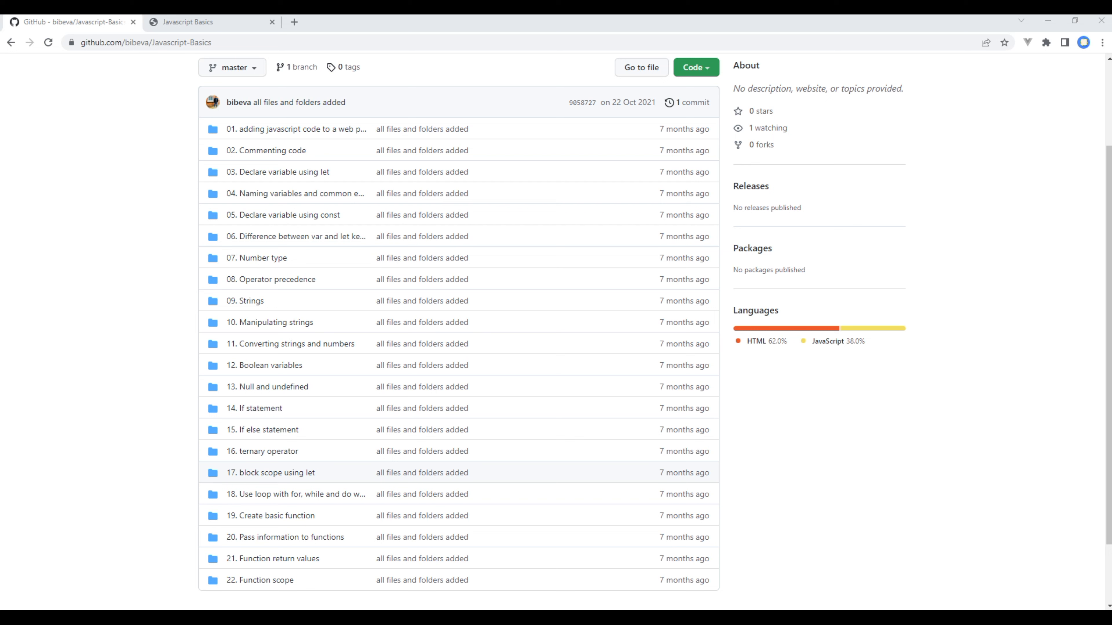
pyautogui.moveTo(986, 515)
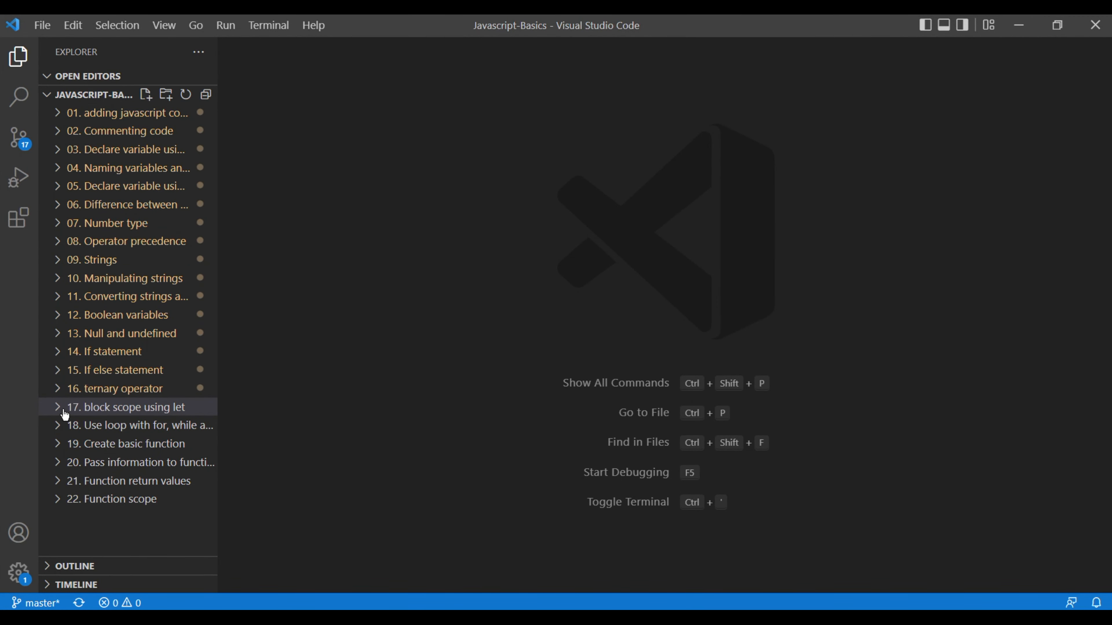
# Open main.js from lesson 17's start folder and place the cursor after the '// using let' comment
pyautogui.click(127, 406)
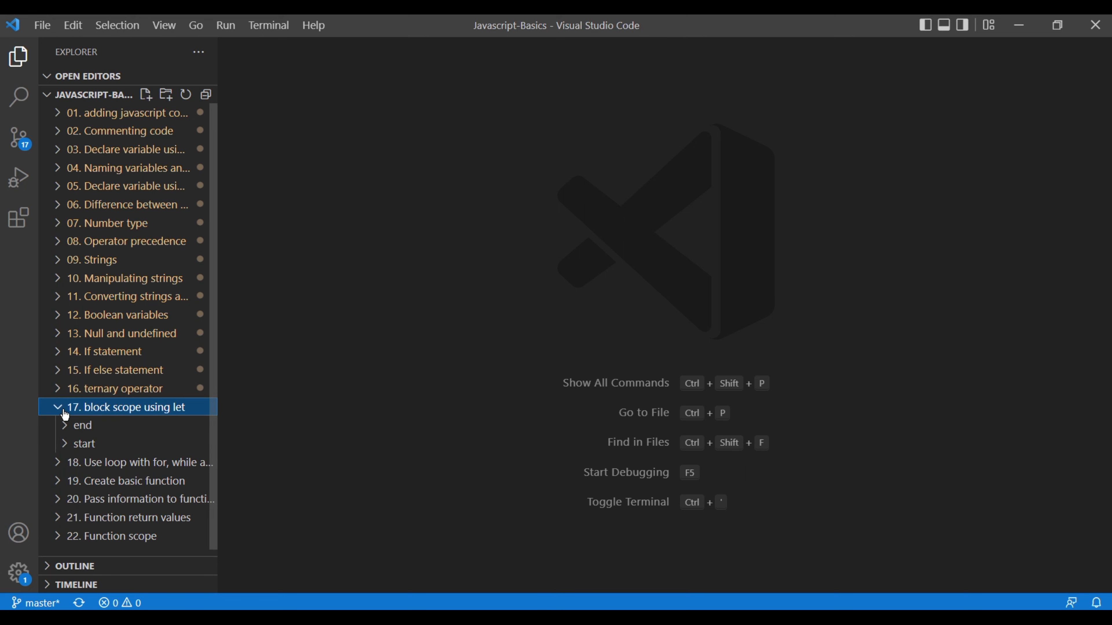
pyautogui.click(82, 443)
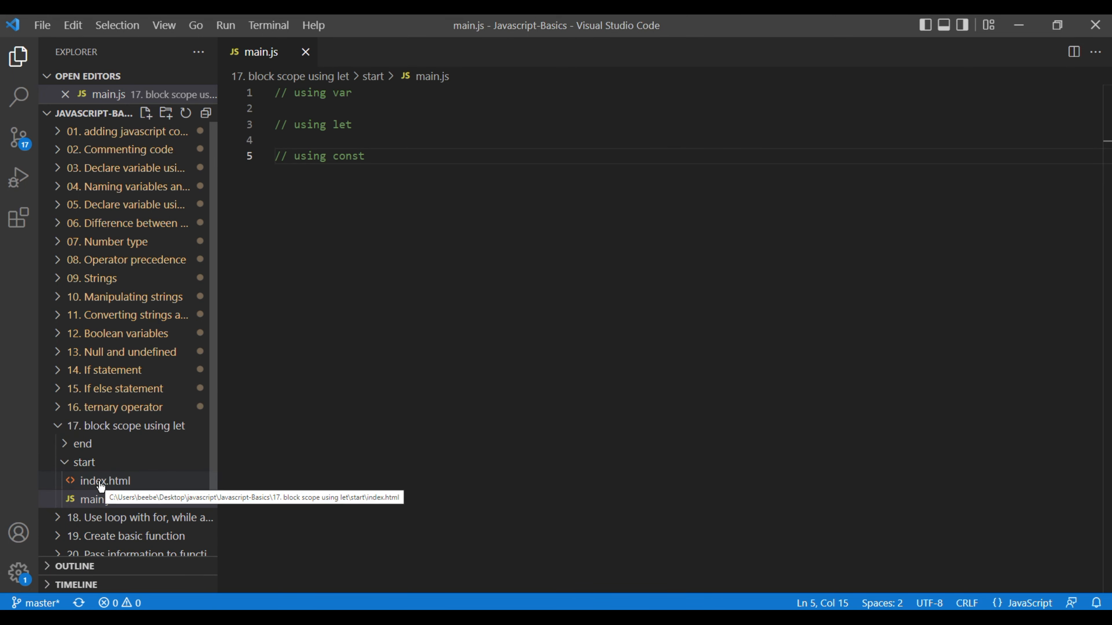
pyautogui.click(348, 124)
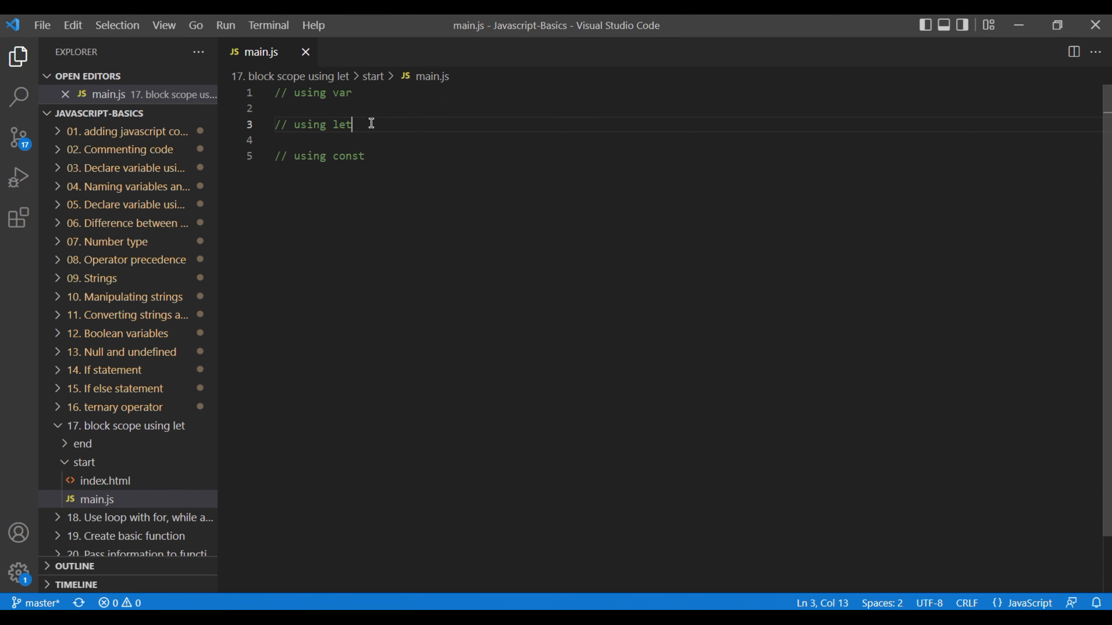
# Write an if(true) block declaring let message2 = 'Hello World'
pyautogui.write('if')
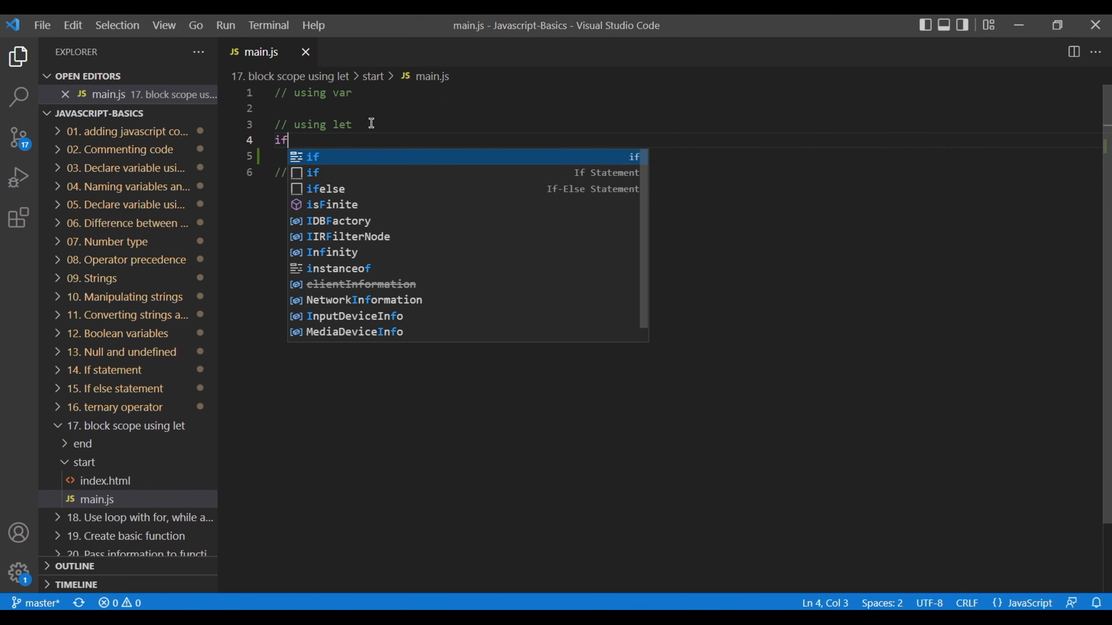
pyautogui.press('Tab')
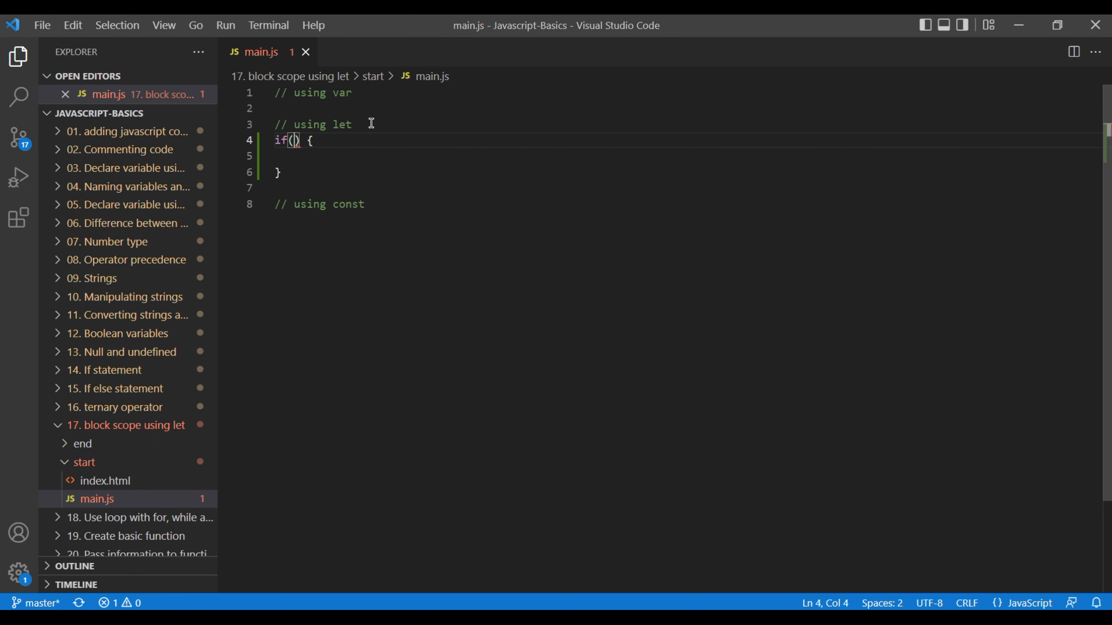
pyautogui.write('true')
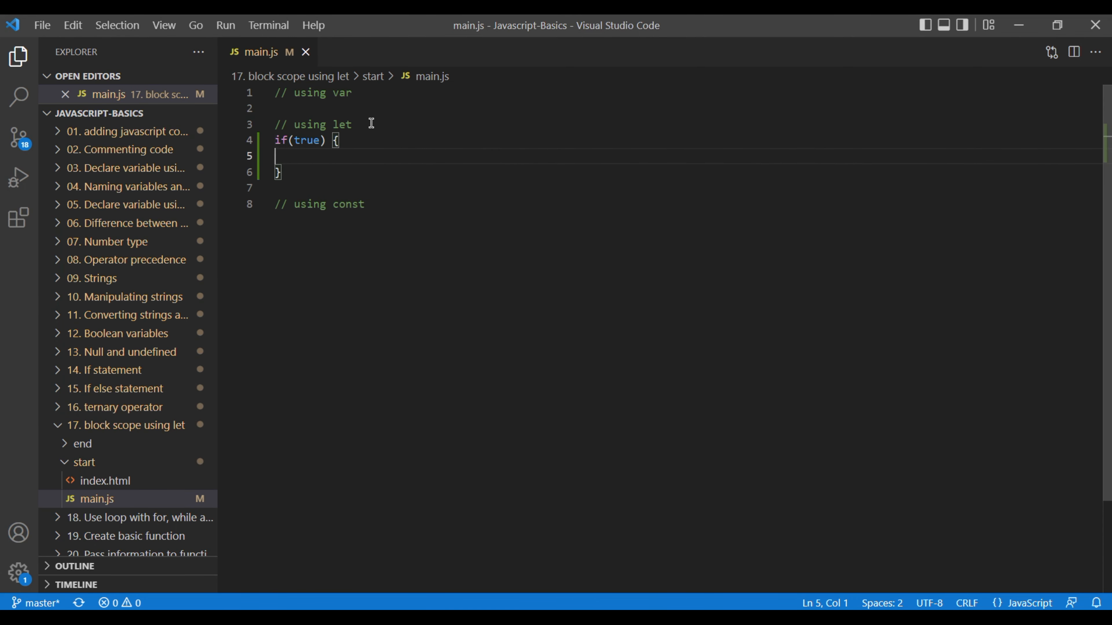
pyautogui.write('let')
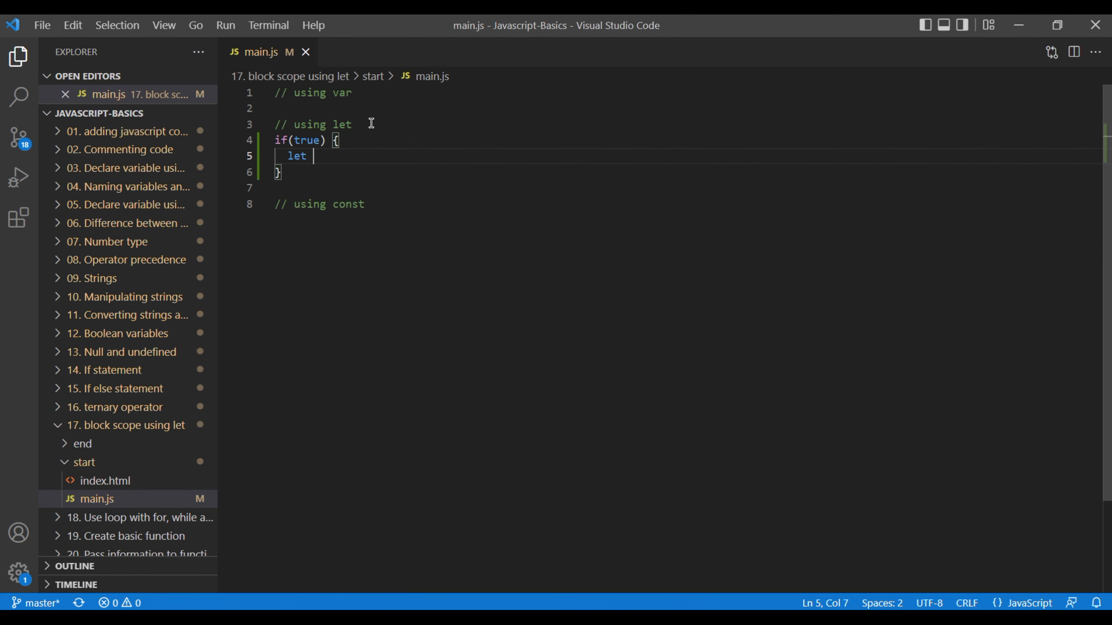
pyautogui.write('message')
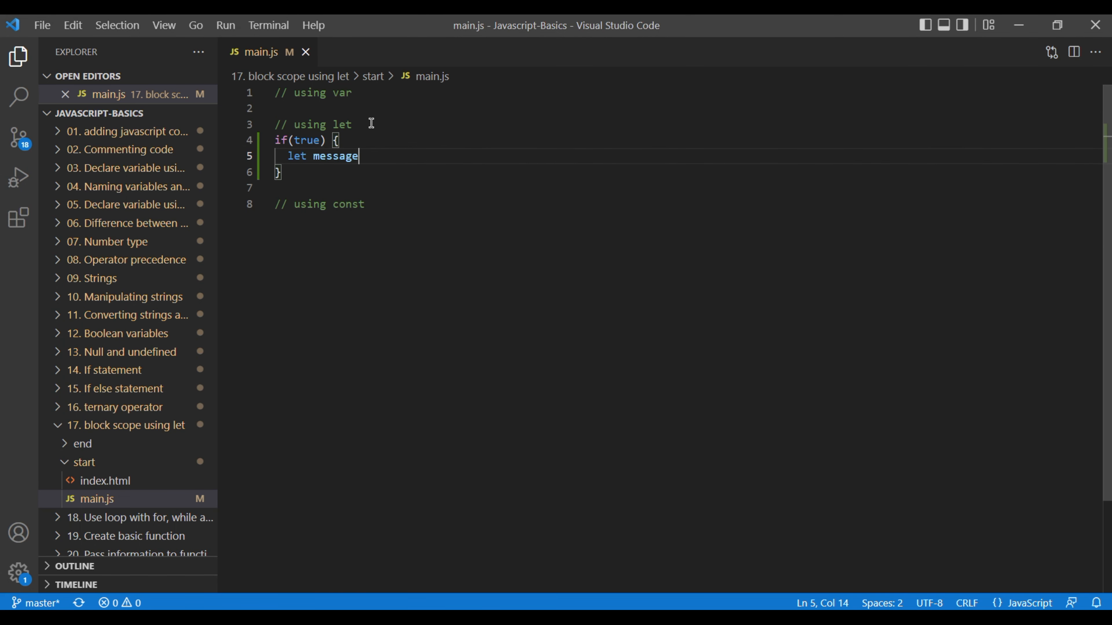
pyautogui.write("2 = ''")
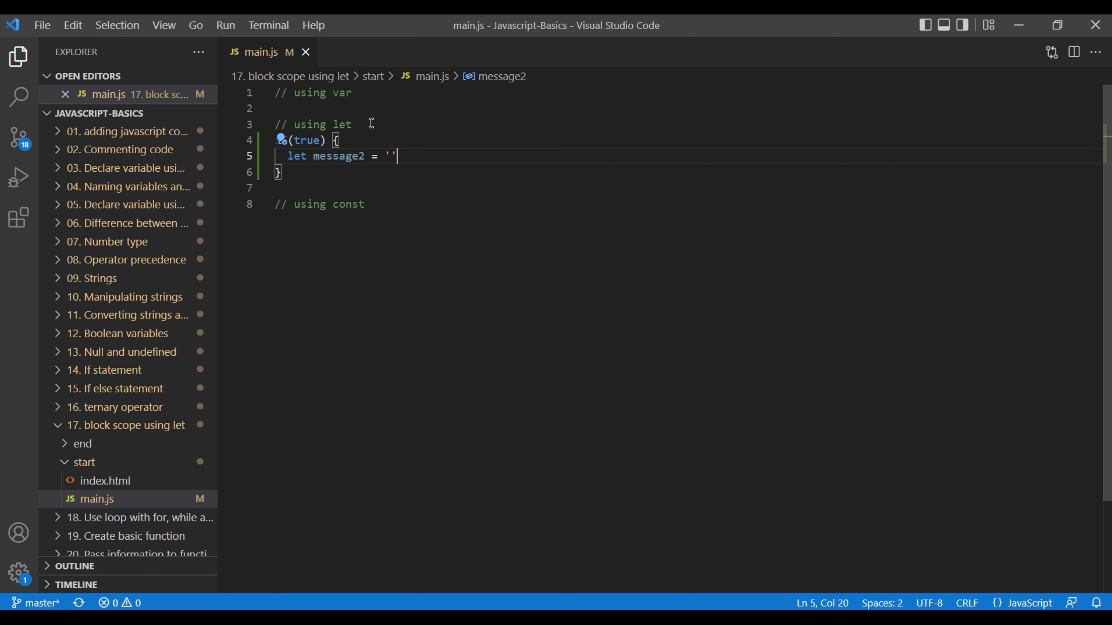
pyautogui.write('Hell')
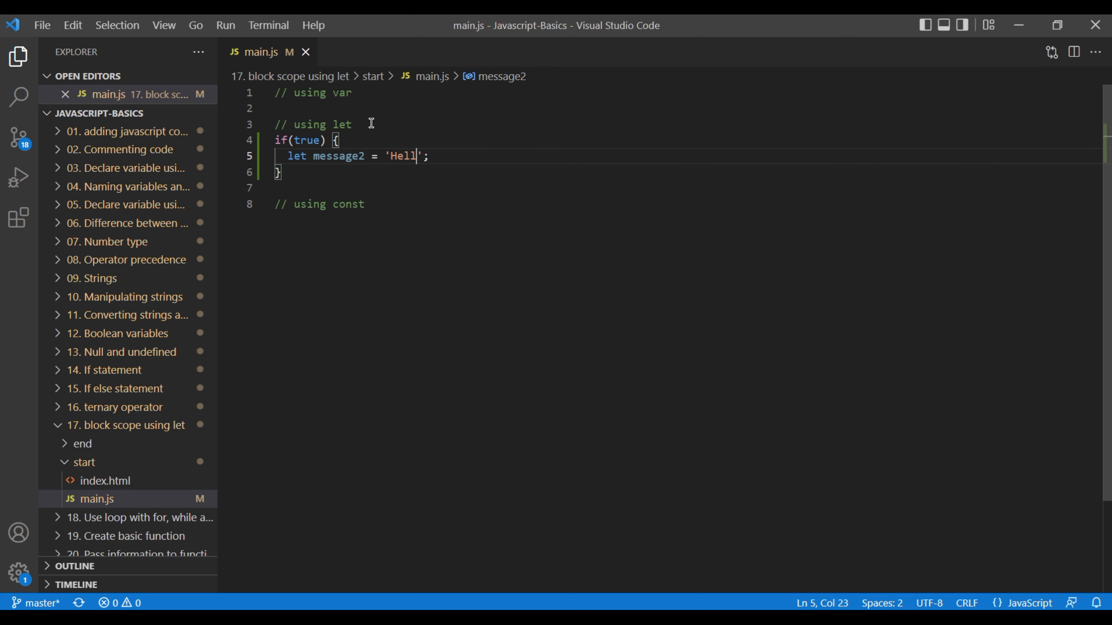
pyautogui.write('o World')
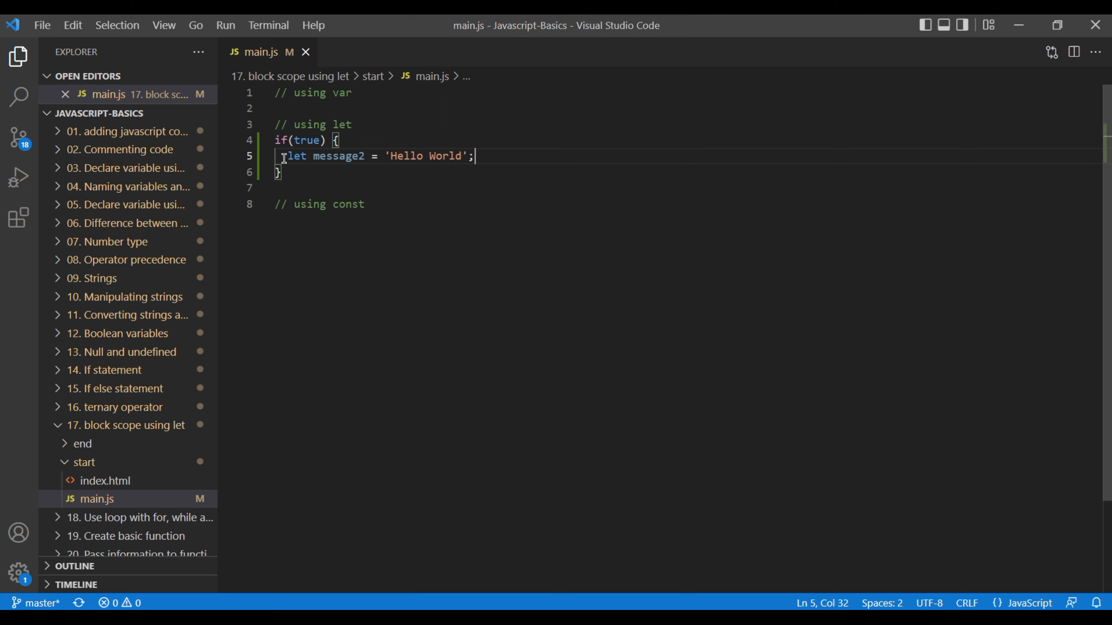
# Add console.log(message2) on the line after the block's closing brace
pyautogui.moveTo(287, 155); pyautogui.dragTo(475, 156)
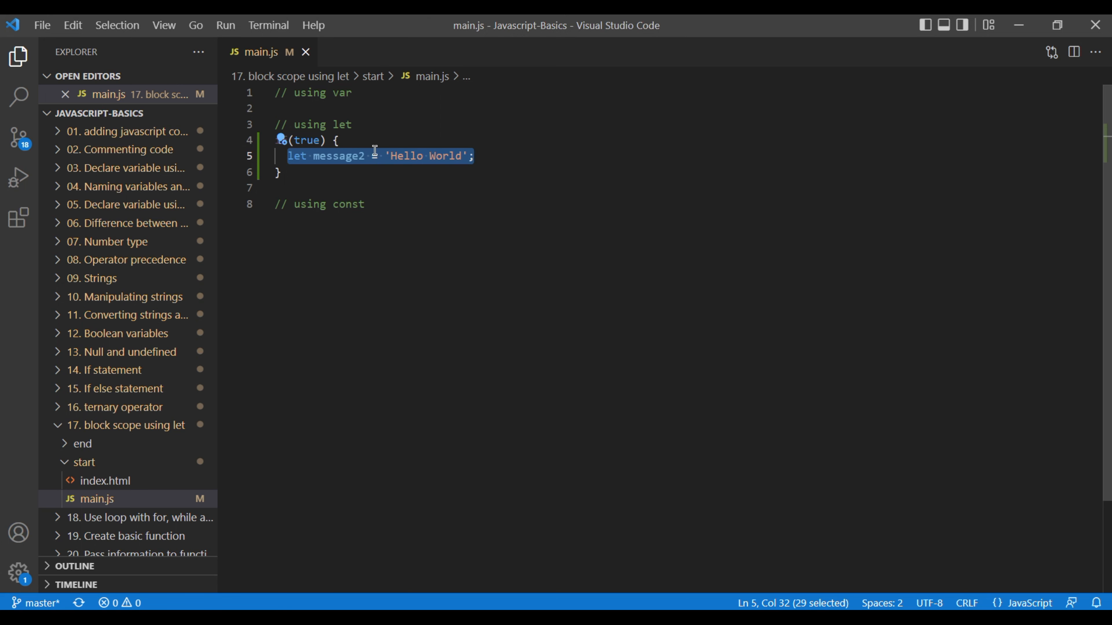
pyautogui.moveTo(297, 174)
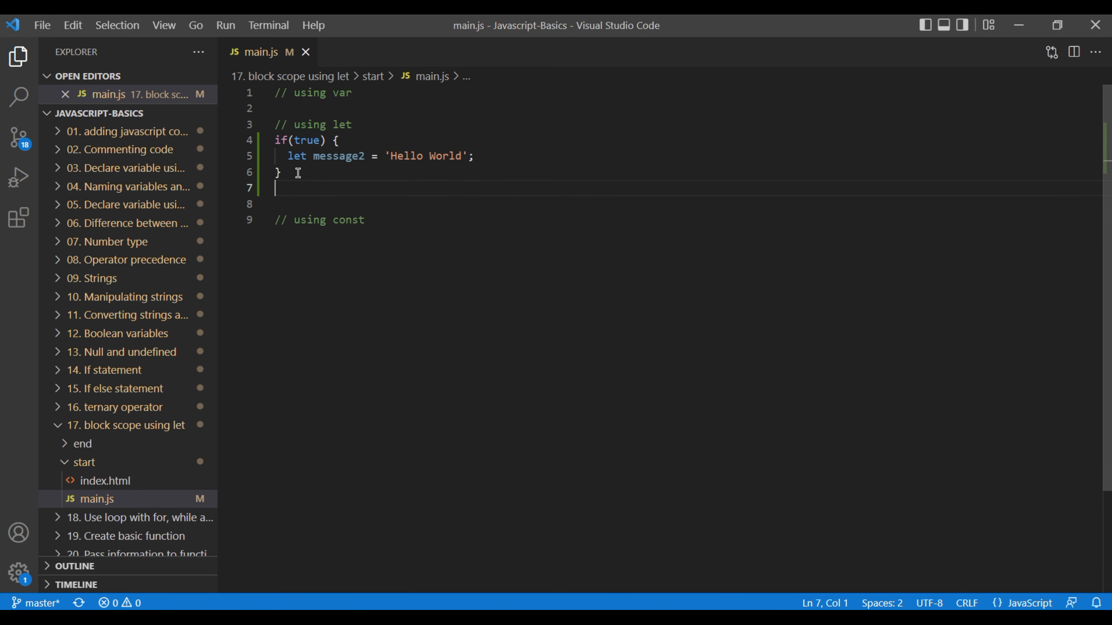
pyautogui.write('console.log();')
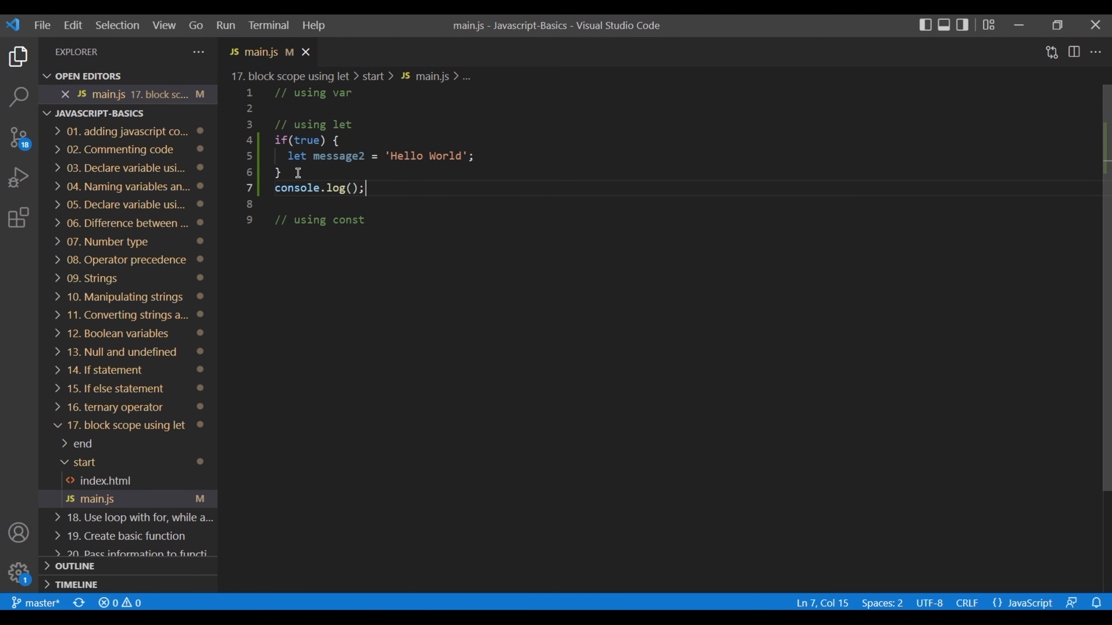
pyautogui.write('message2')
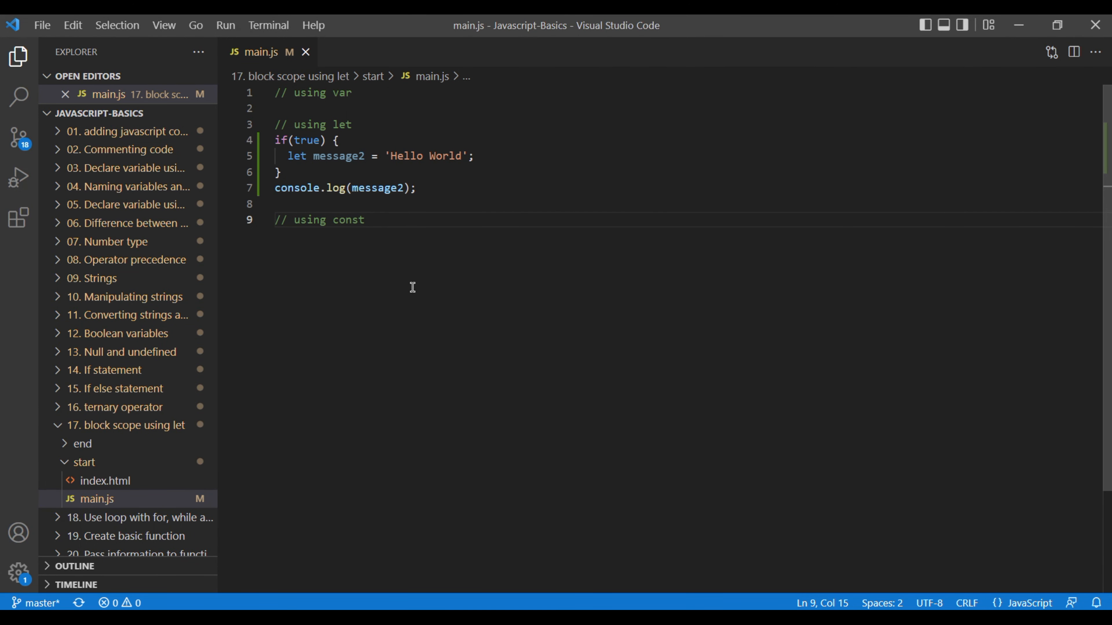
# Write an if(true) block declaring const message3 = 'Hello World'
pyautogui.write('if(')
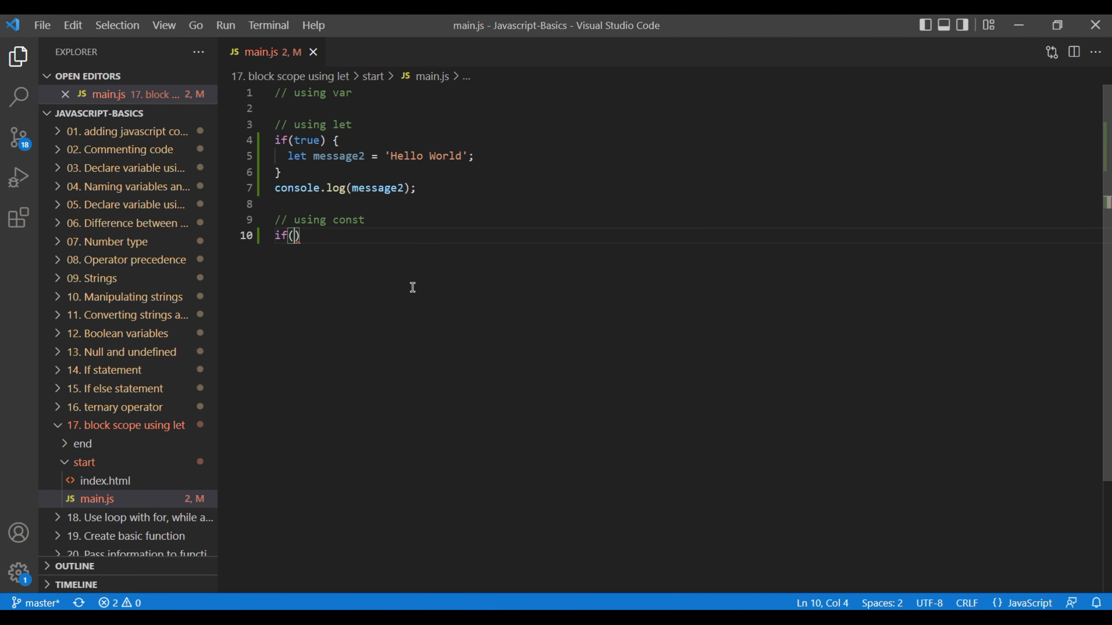
pyautogui.write('true) {')
pyautogui.write('const me')
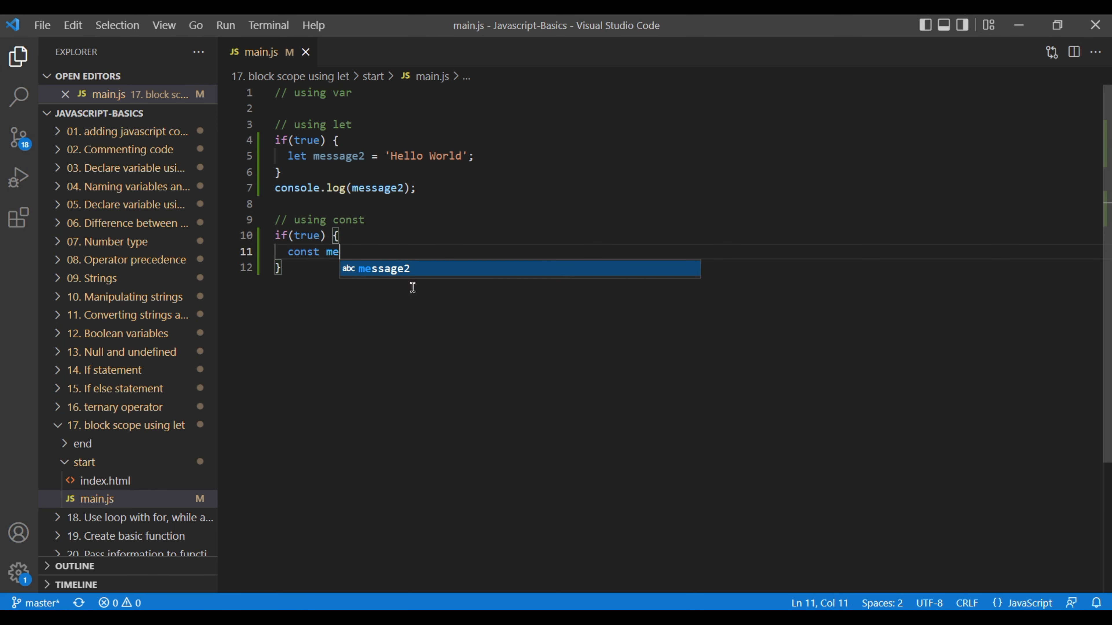
pyautogui.write('ssage3 =')
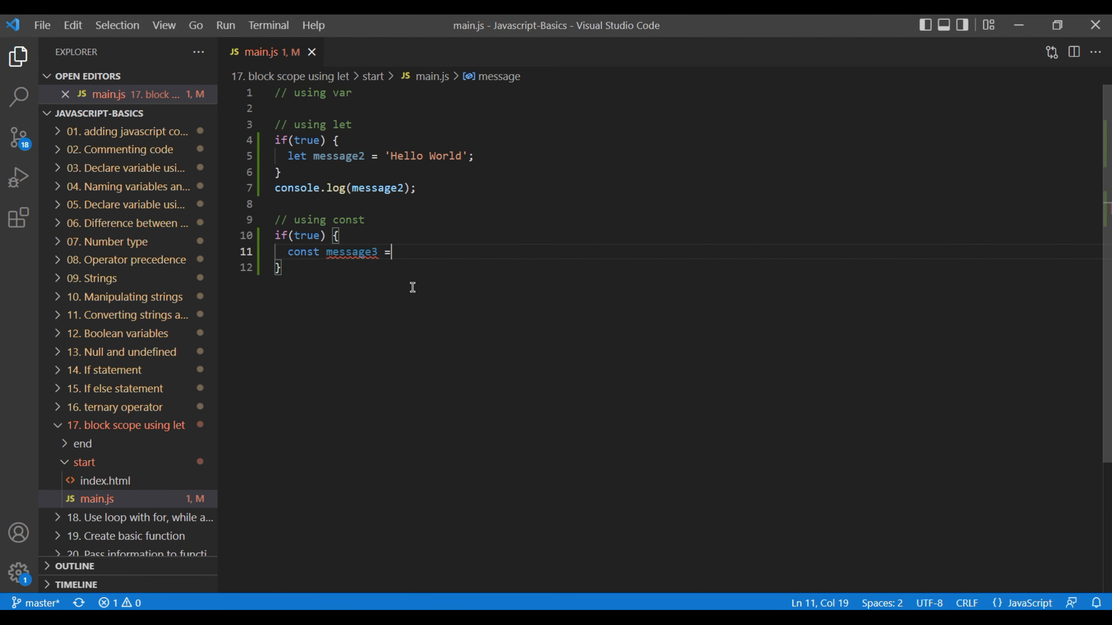
pyautogui.write("'';")
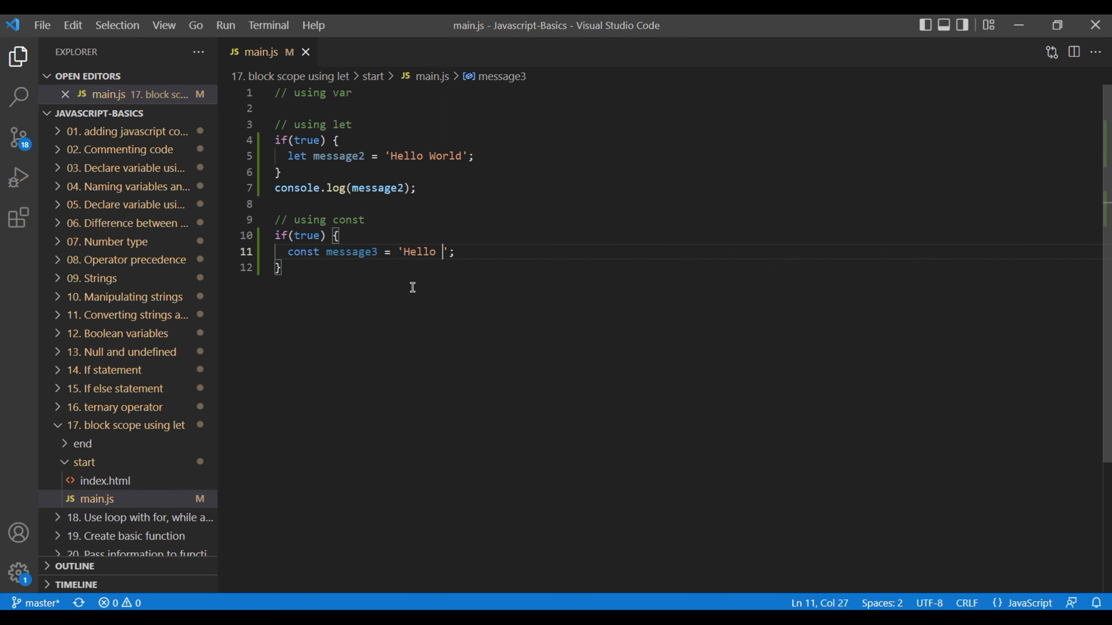
pyautogui.write('World')
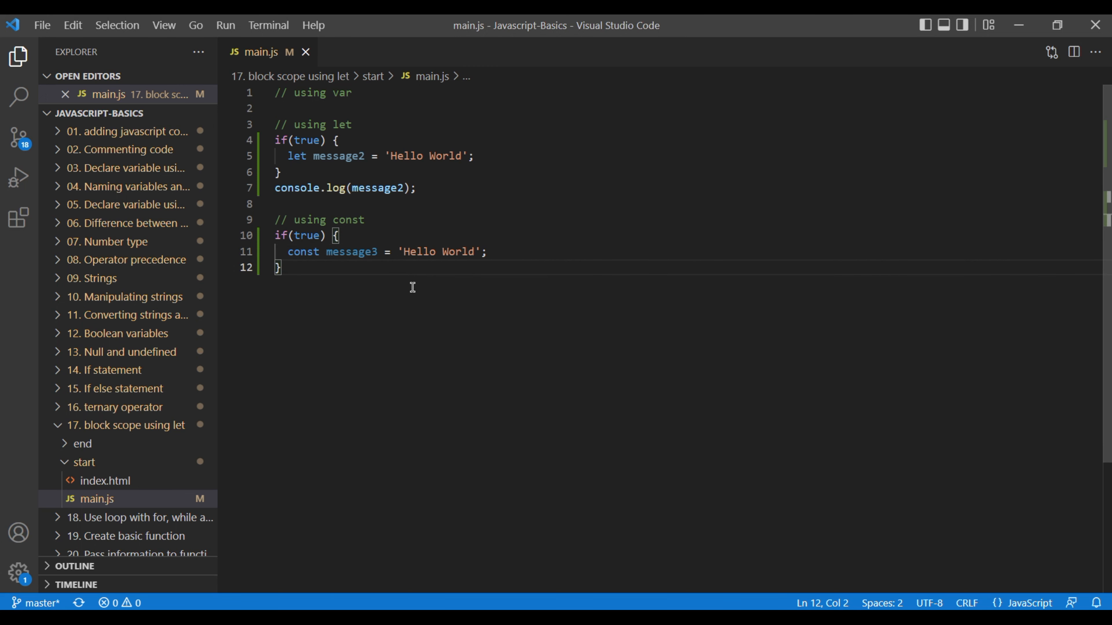
# Add console.log(message3) after the const block's closing brace
pyautogui.write('con')
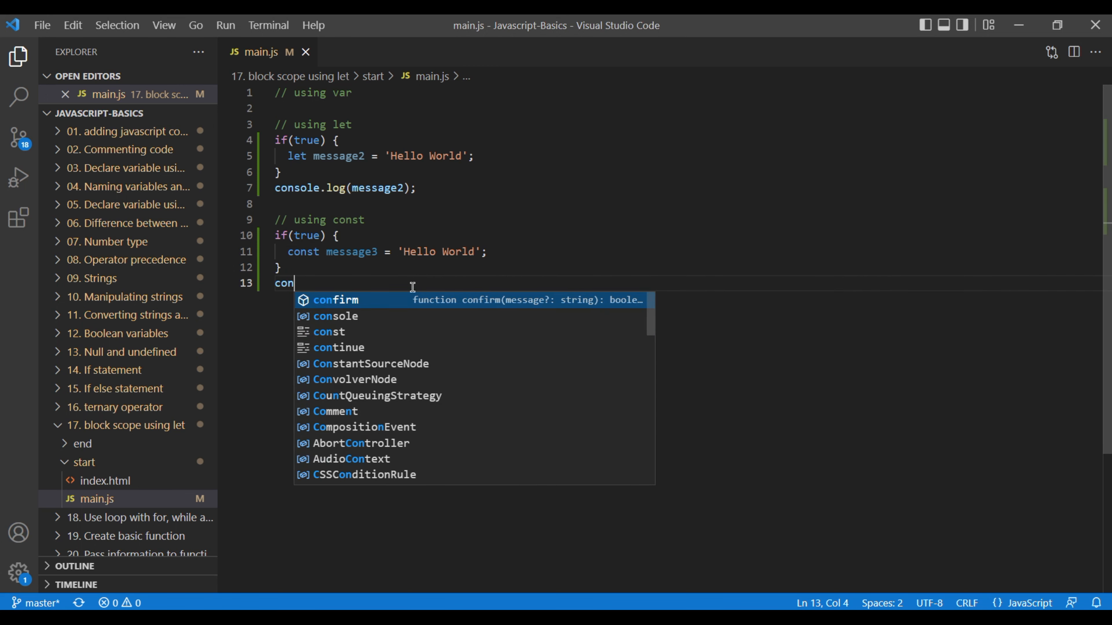
pyautogui.write('sole.log')
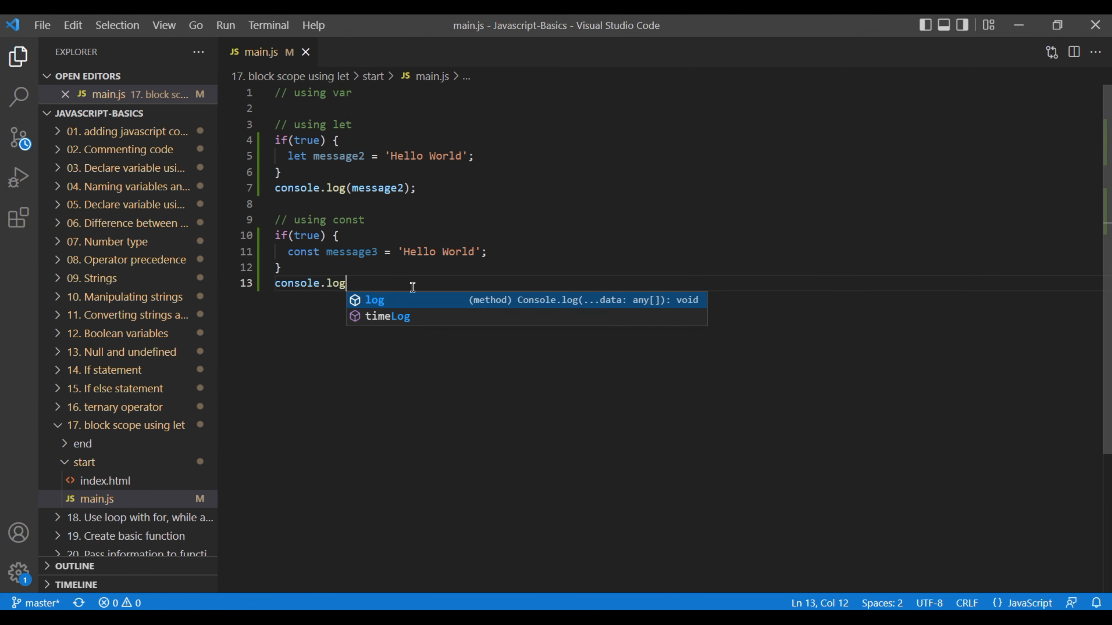
pyautogui.write('(message3);')
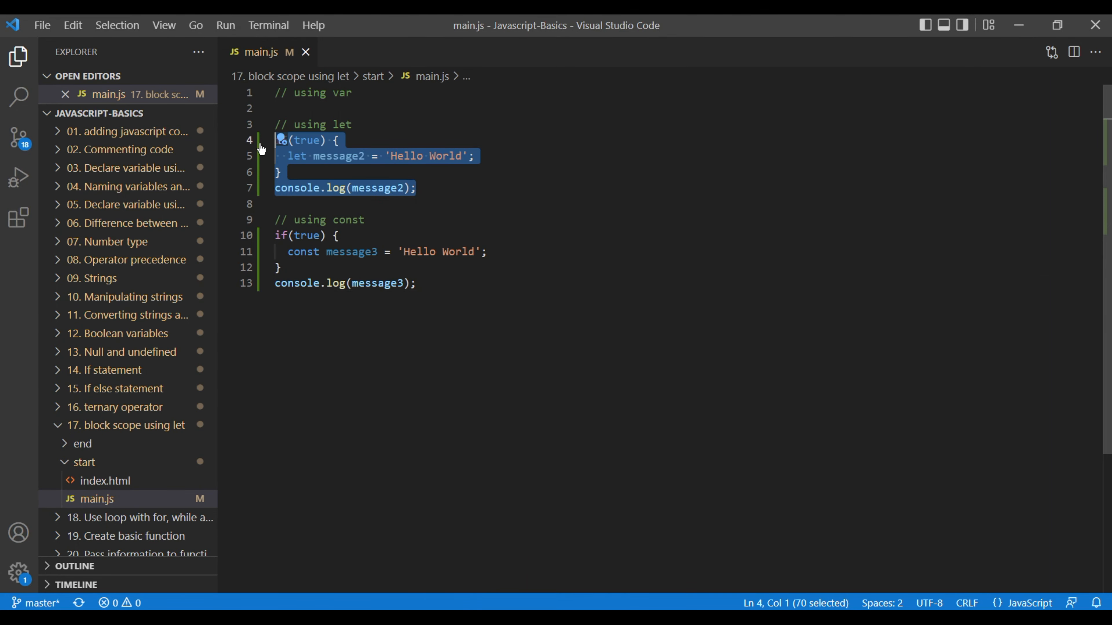
# Comment out the let example block, then the const example block, with Ctrl+/
pyautogui.press('ctrl+/')
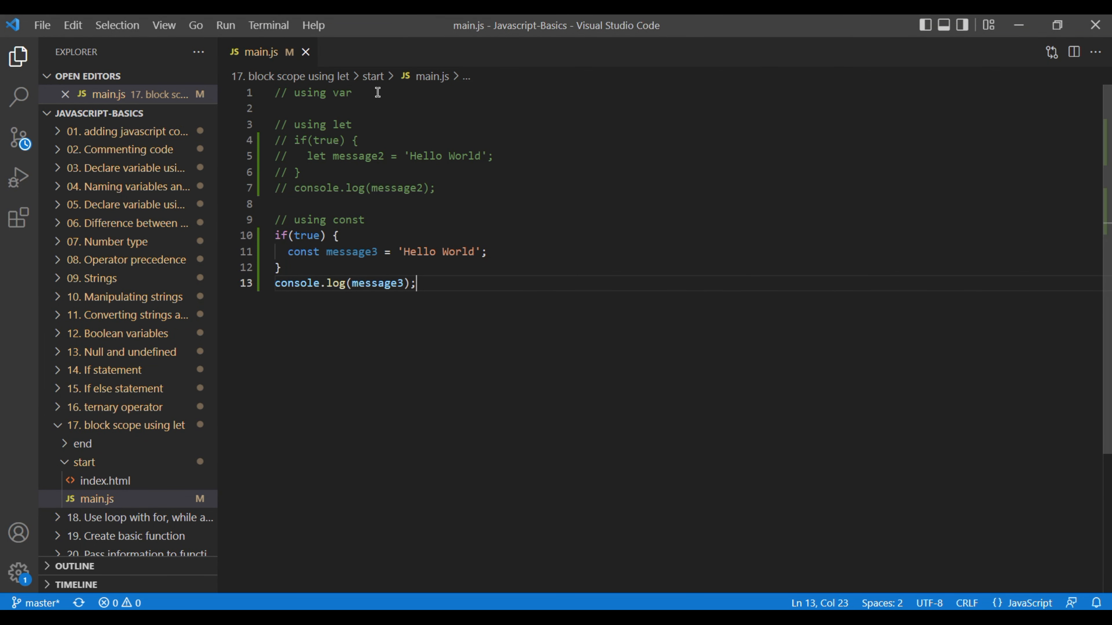
pyautogui.moveTo(275, 235); pyautogui.dragTo(416, 284)
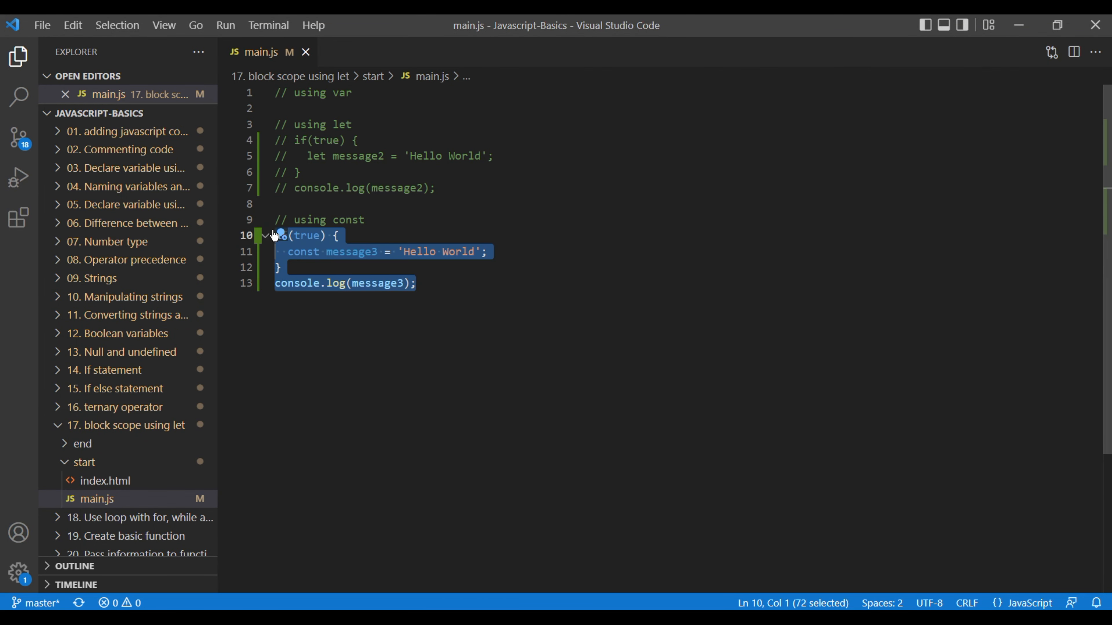
pyautogui.press('ctrl+/')
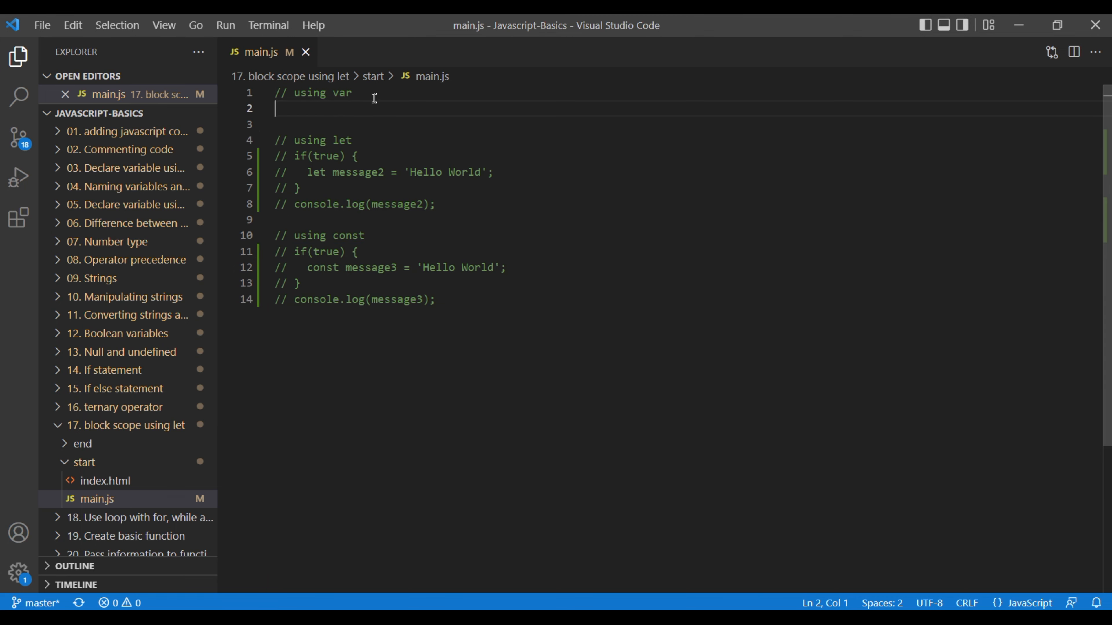
# Under '// using var', write an if(true) block declaring var message = 'Hello World'
pyautogui.write('if() {}')
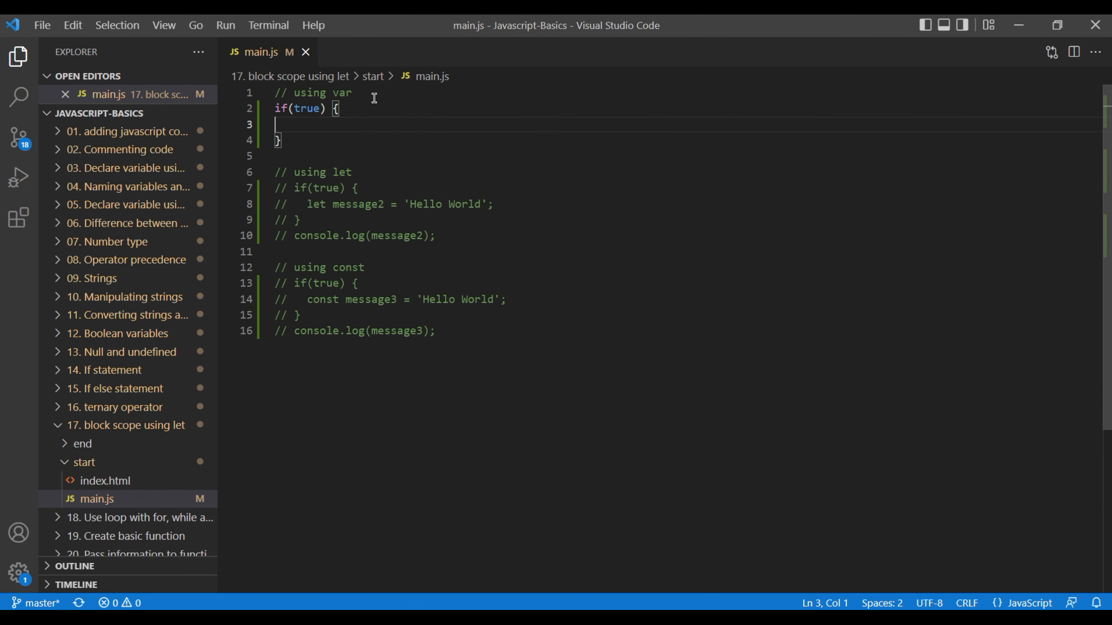
pyautogui.write('var me')
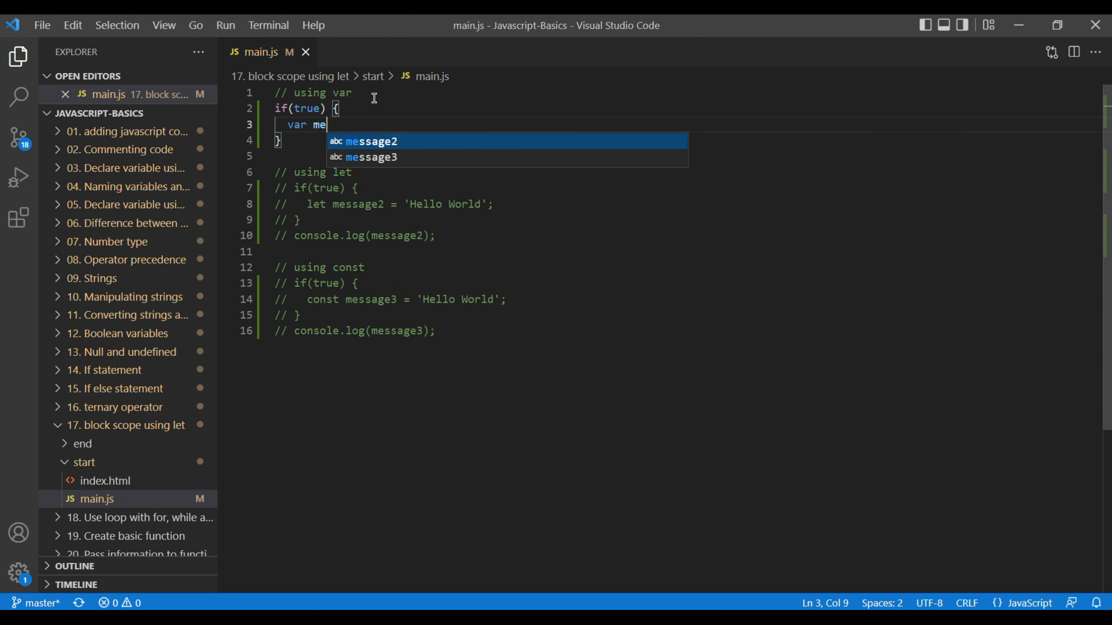
pyautogui.write("ssage = '';")
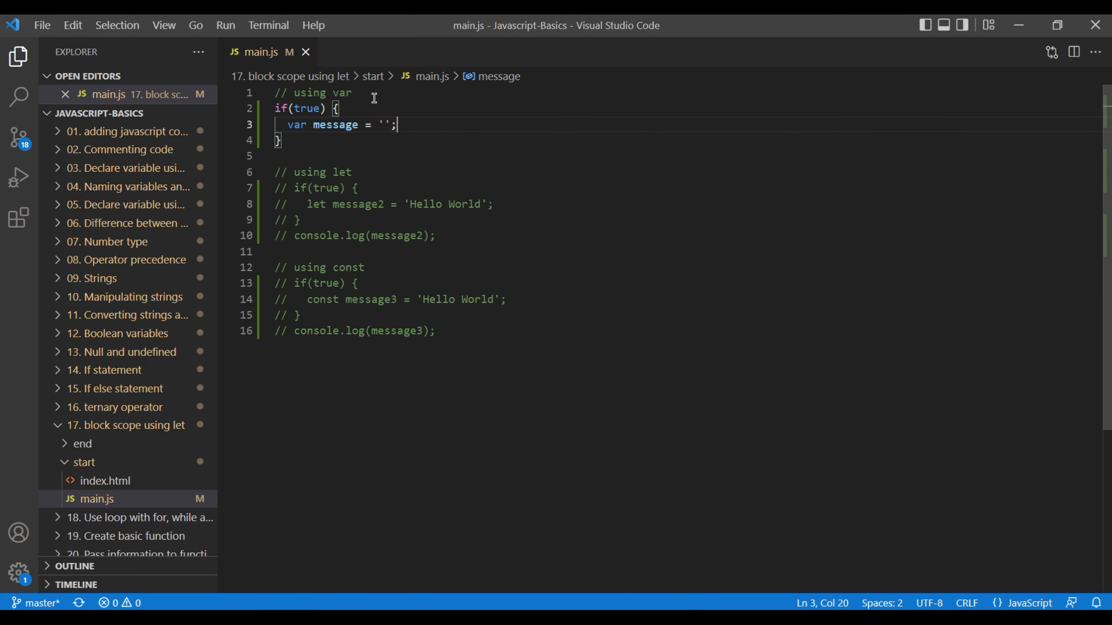
pyautogui.write('Hello')
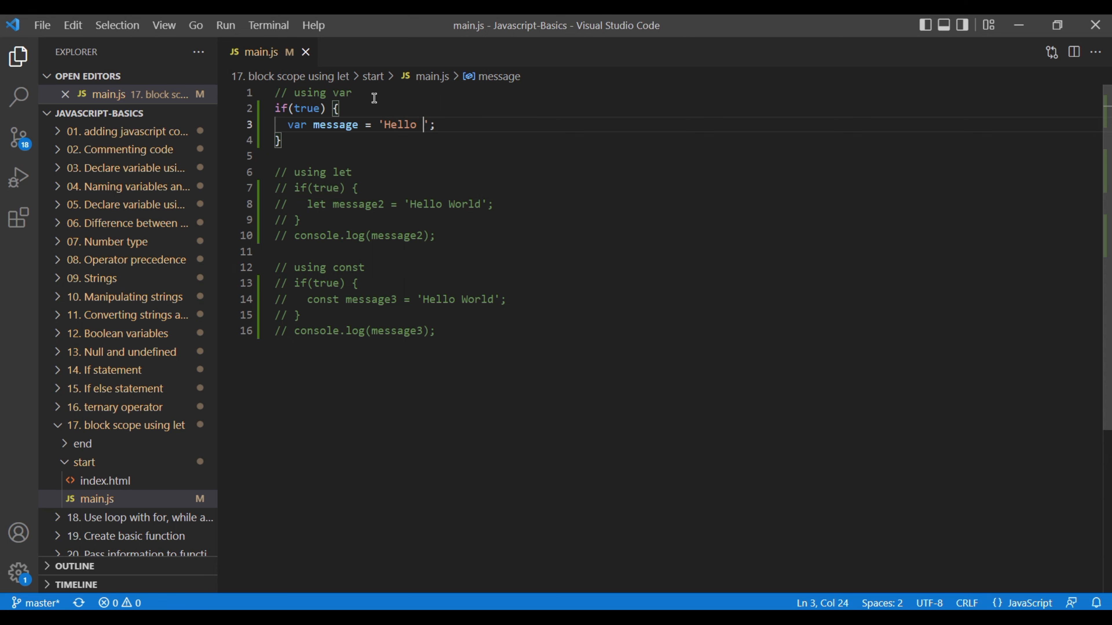
pyautogui.write('World')
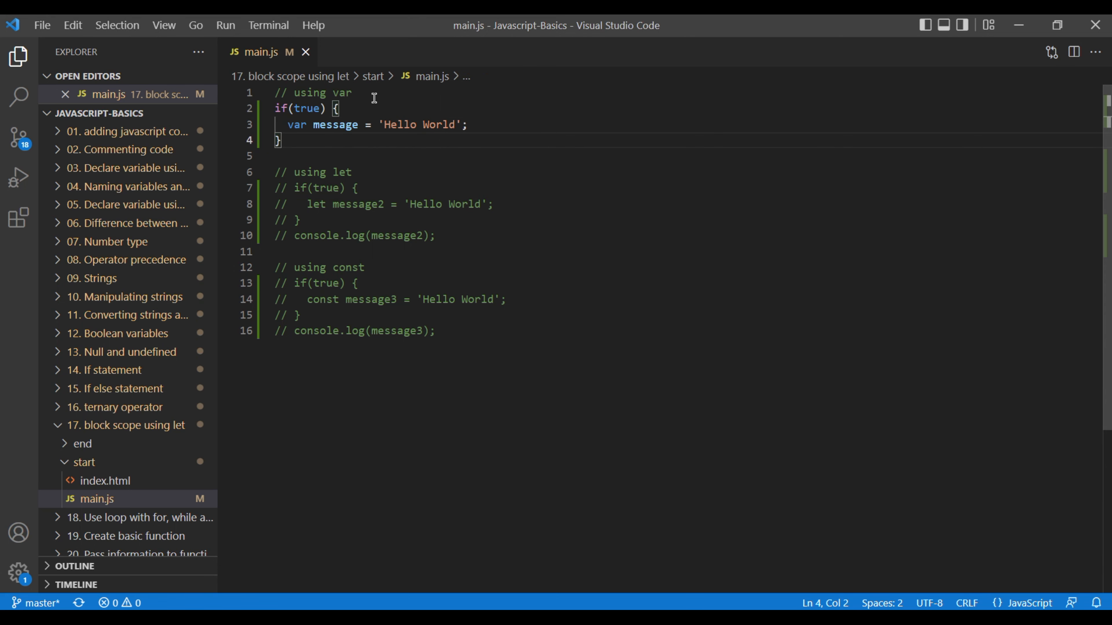
# Add console.log(message) after the var block's closing brace
pyautogui.write('console.log(')
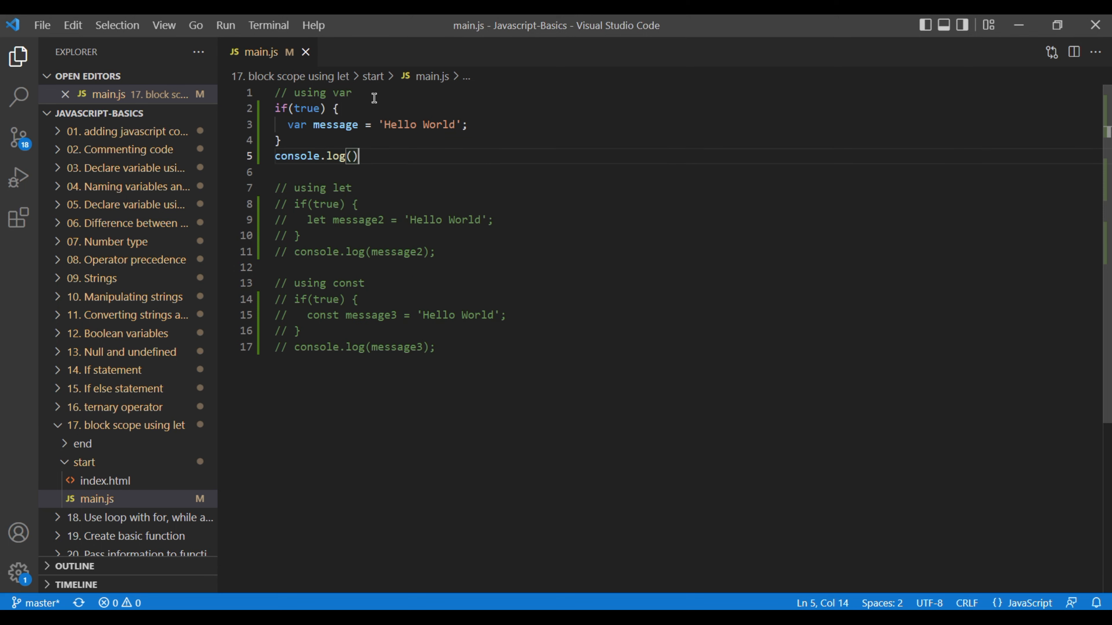
pyautogui.write(';')
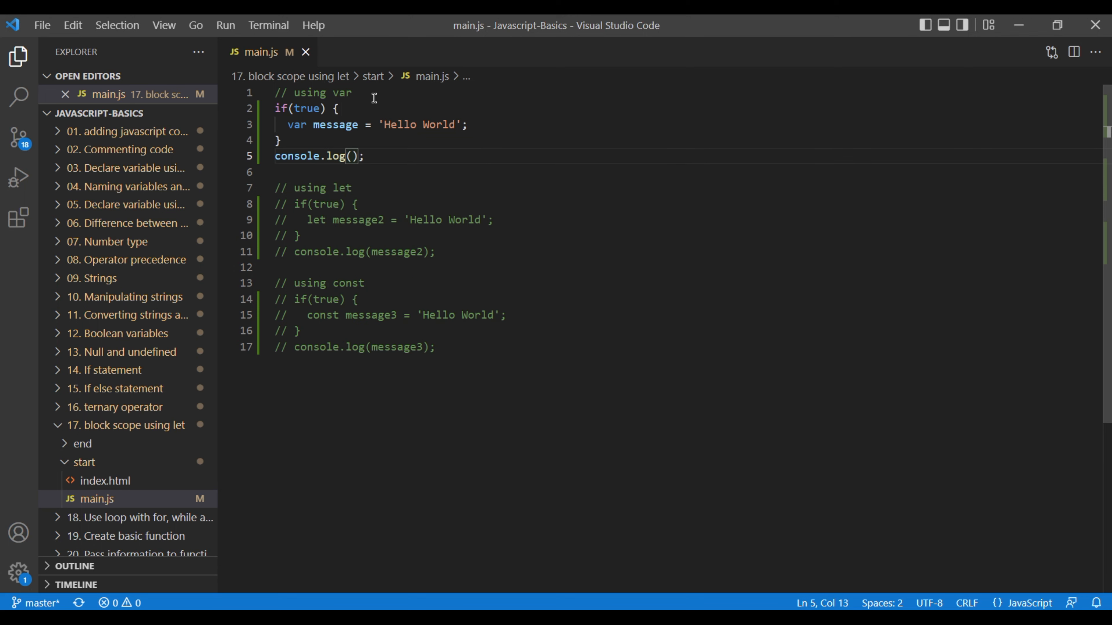
pyautogui.write('message')
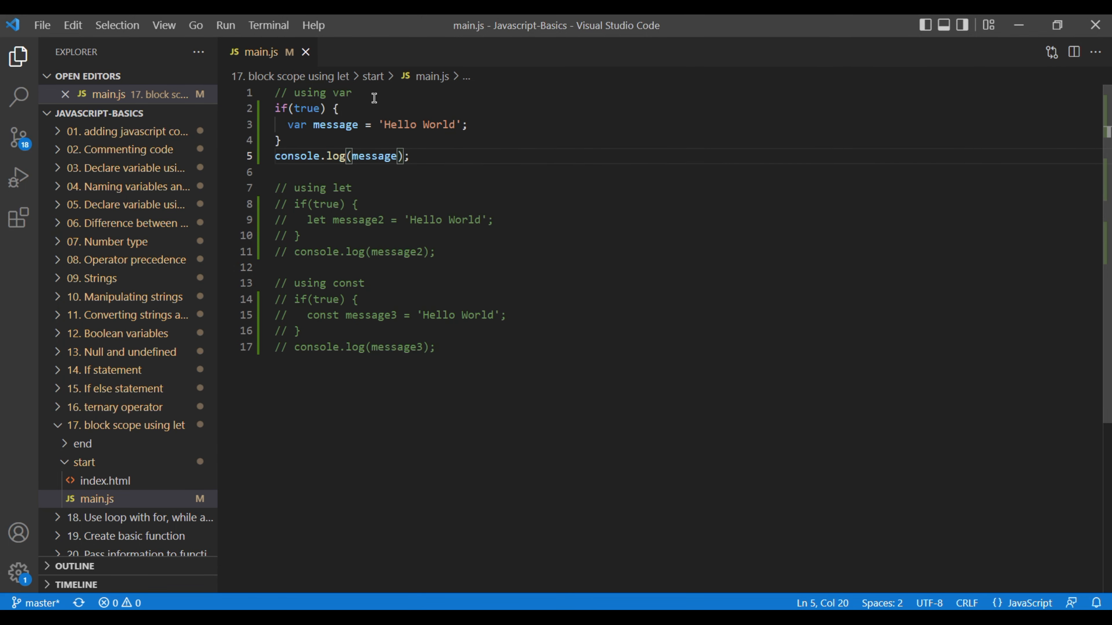
pyautogui.click(319, 205)
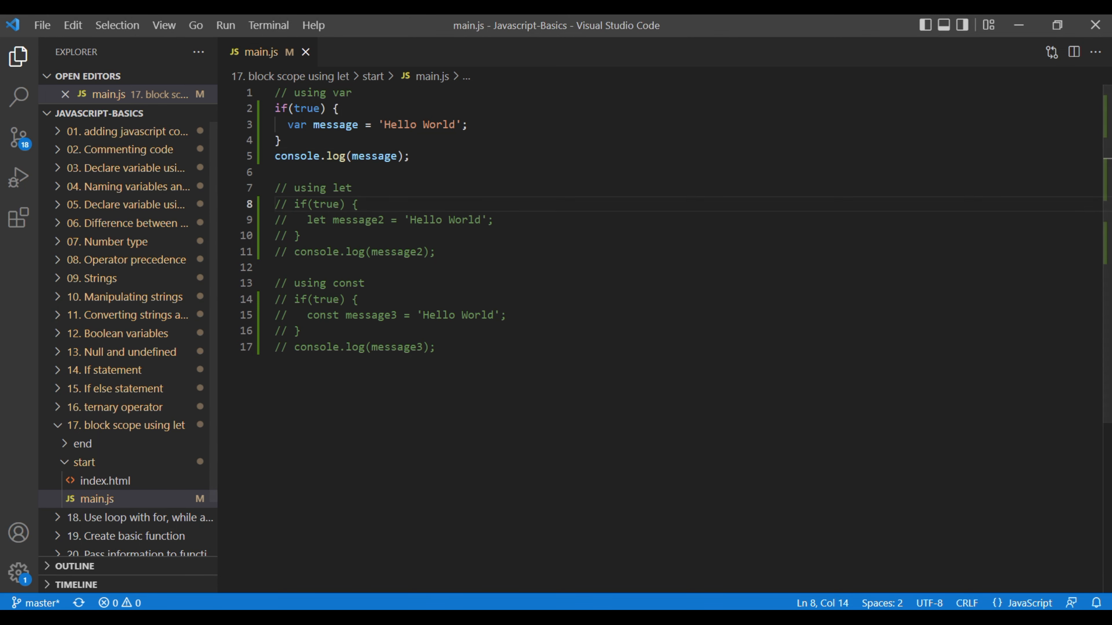